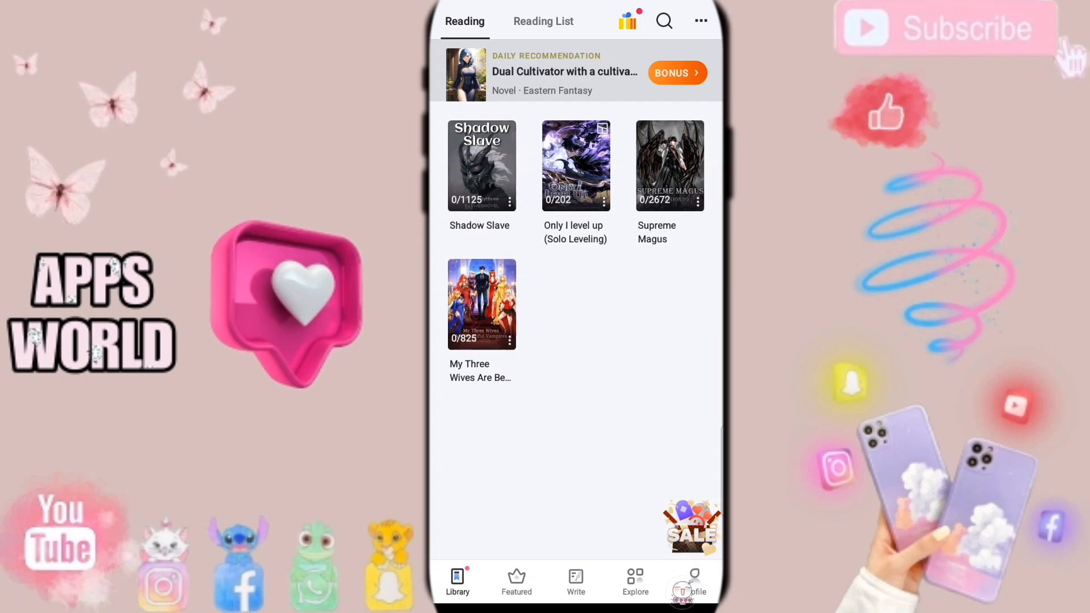
# Go to the Profile area and reach the Webnovel Settings page.
pyautogui.click(692, 580)
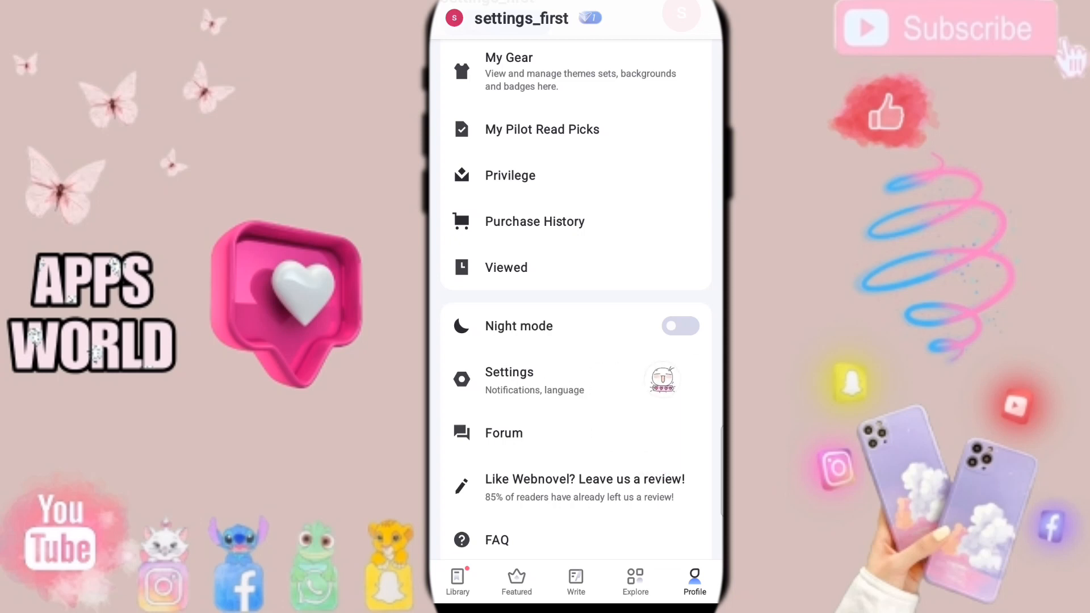
pyautogui.click(508, 380)
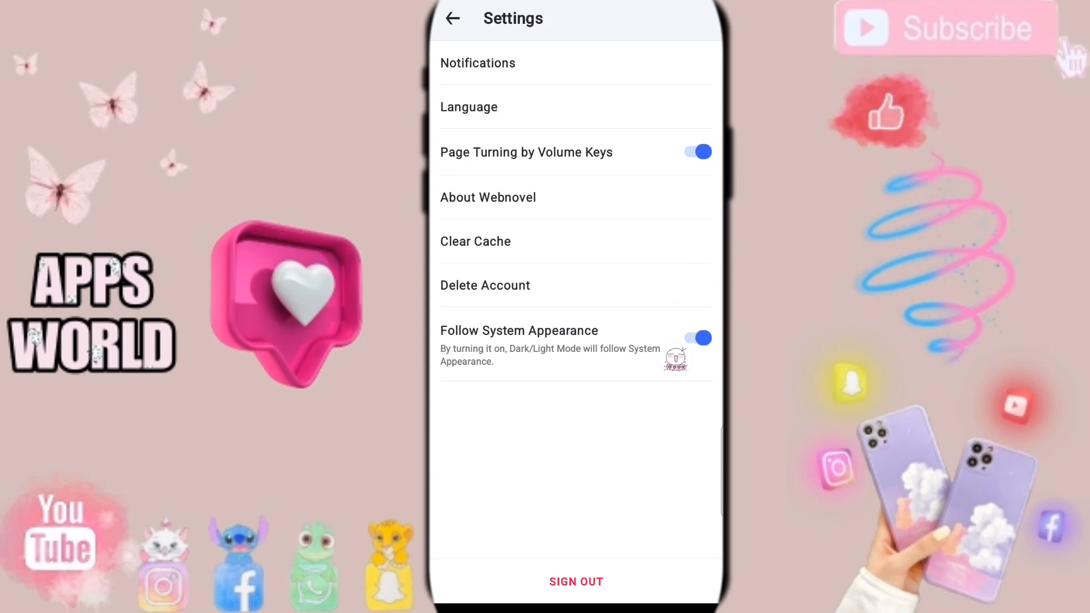
# Switch the Follow System Appearance toggle off so theme no longer tracks the system.
pyautogui.click(696, 337)
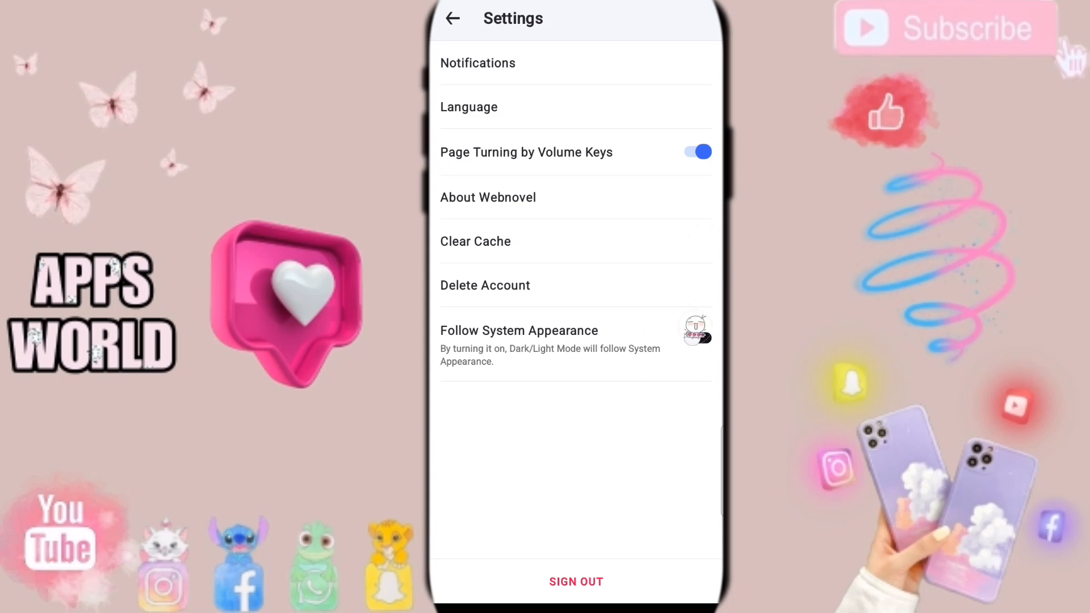
pyautogui.click(698, 337)
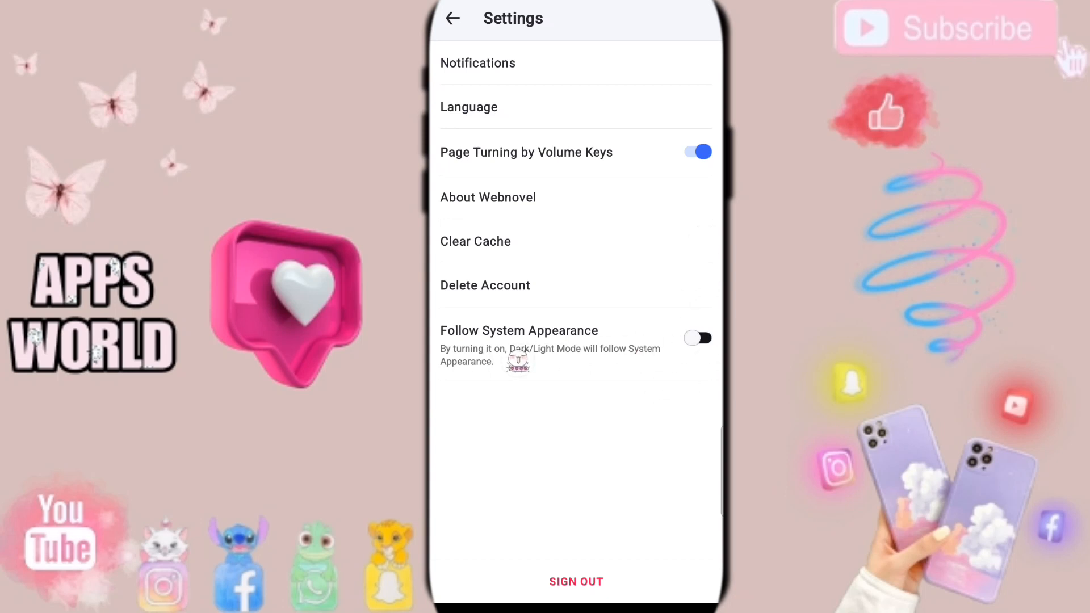